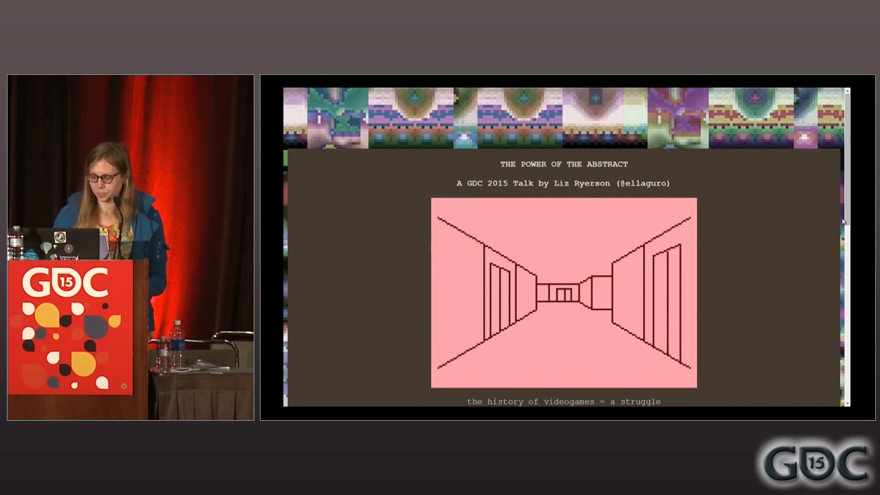
# Step: Advance the slides to the ASCII master bedroom scene ending "I should play with Jack."
pyautogui.scroll(-3)
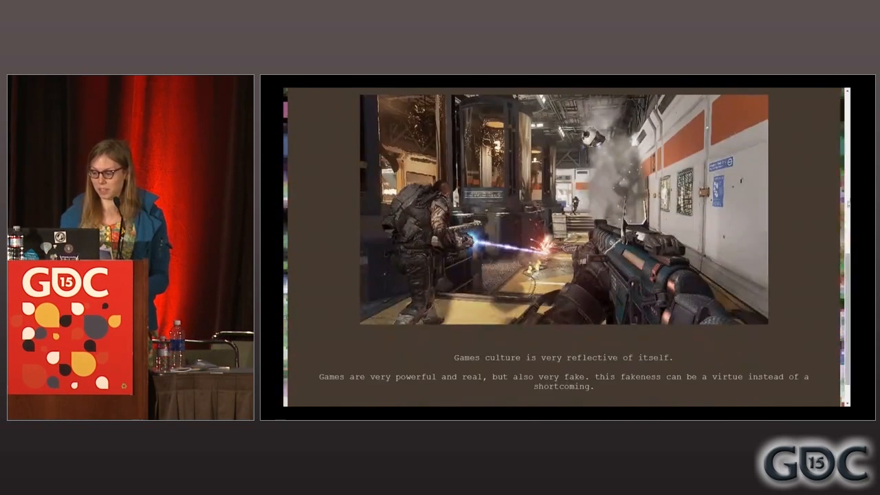
pyautogui.press('right')
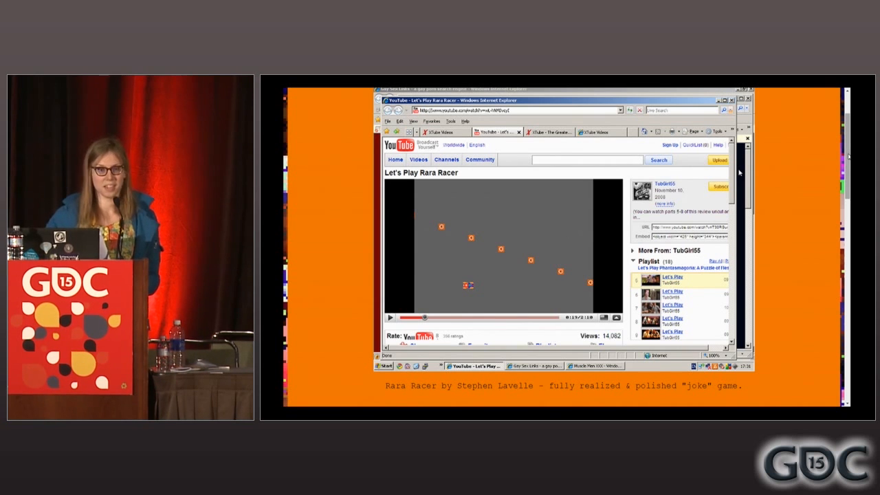
pyautogui.moveTo(827, 219)
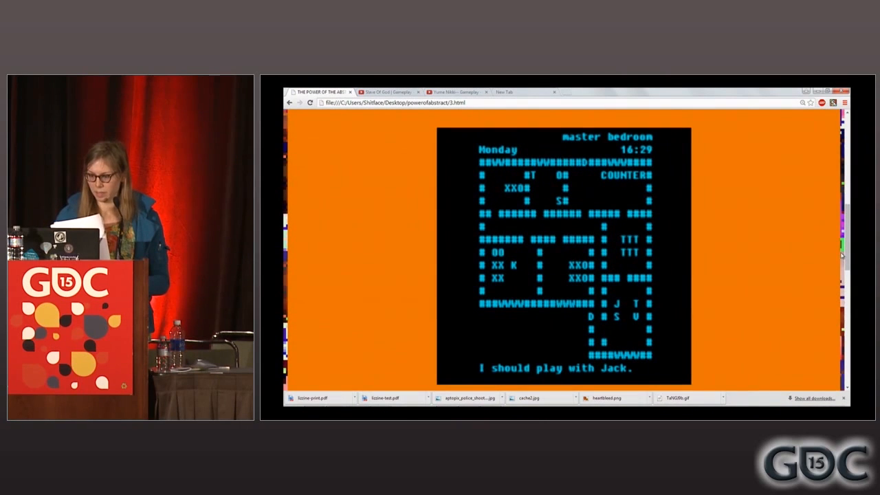
# Step: Switch to The Terrible Whiteness tab and start the game from its opening screen
pyautogui.click(522, 91)
pyautogui.write('ded.increpare.com/~locus/whiteness/')
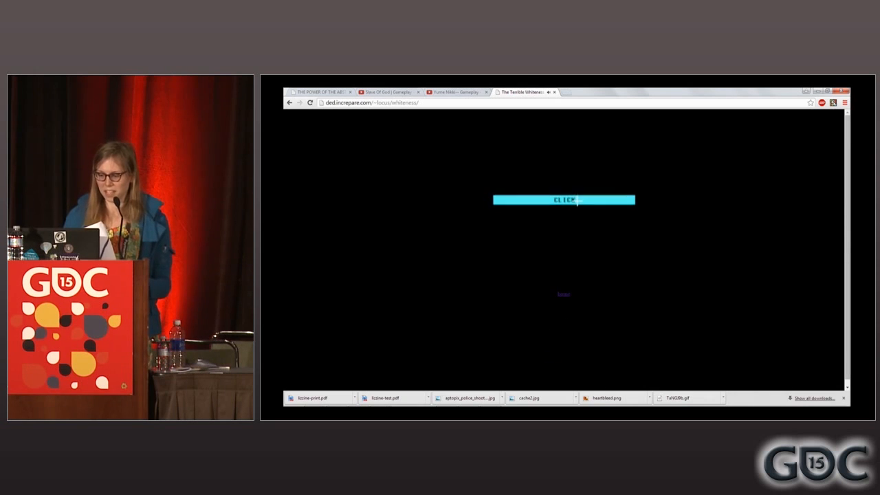
pyautogui.click(564, 200)
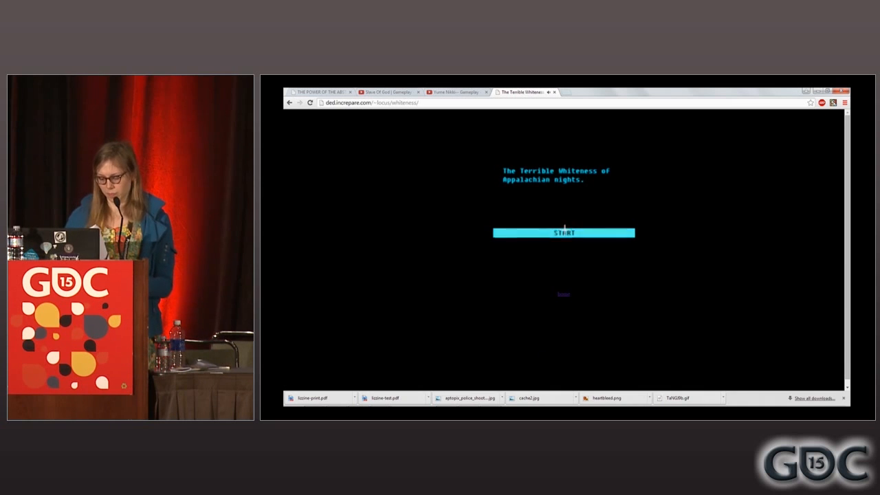
pyautogui.click(563, 233)
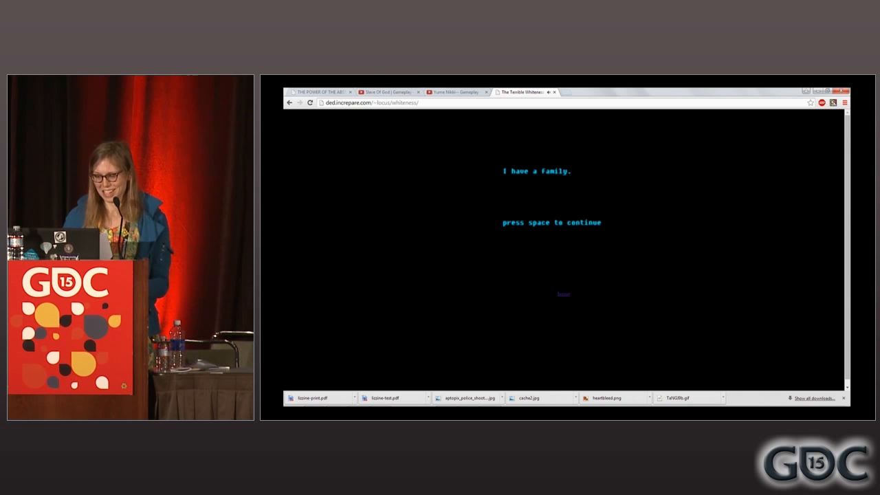
# Step: Step through the intro narration about the husband, Jack and Rose, to 'There's little to do but sleep.'
pyautogui.press('space')
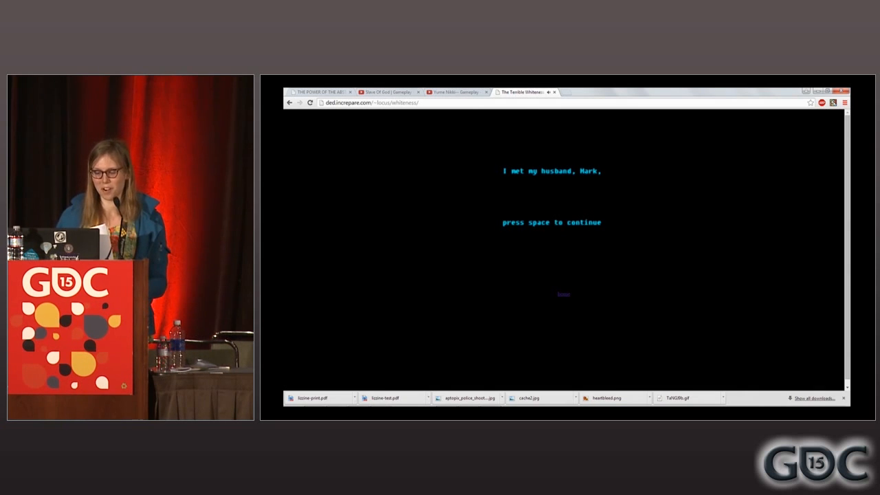
pyautogui.press('space')
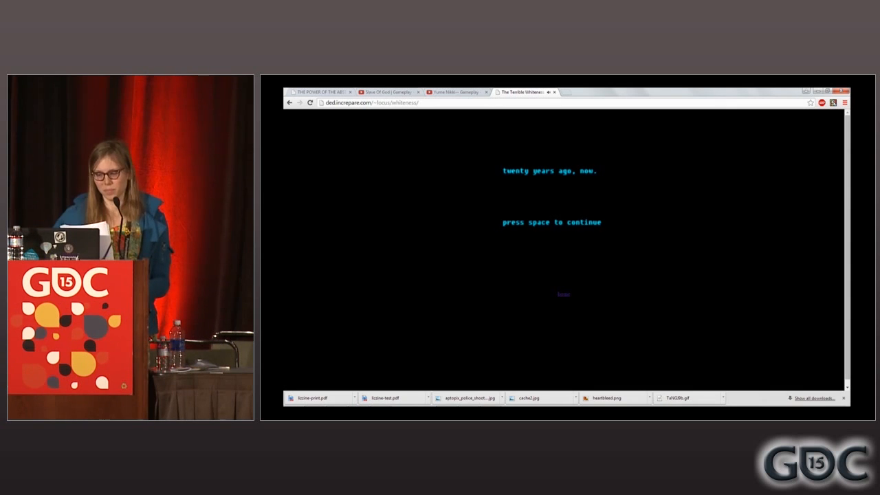
pyautogui.press('space')
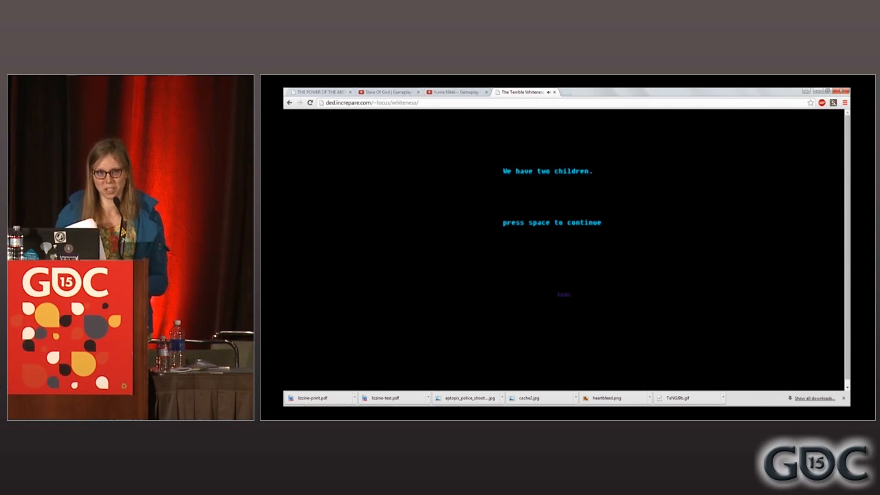
pyautogui.press('space')
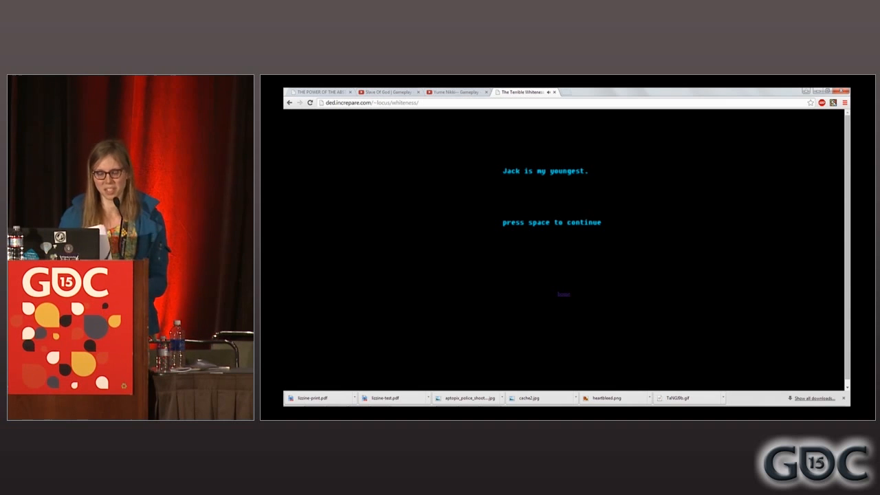
pyautogui.press('space')
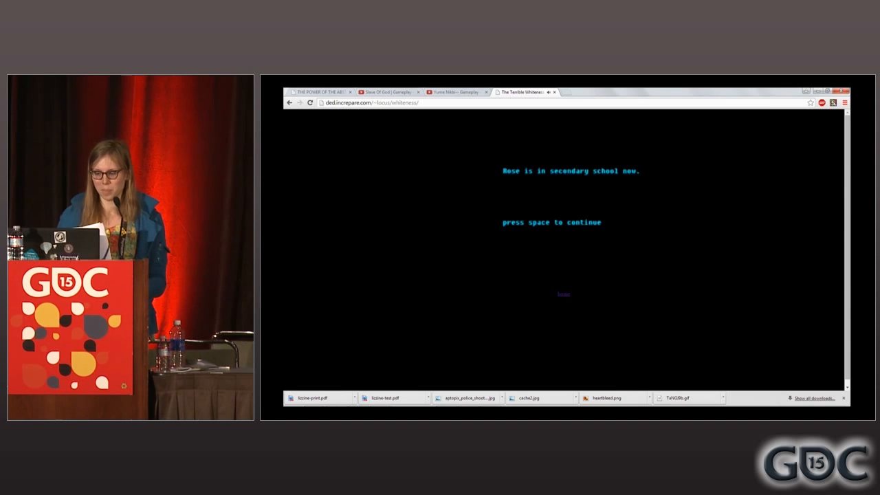
pyautogui.press('space')
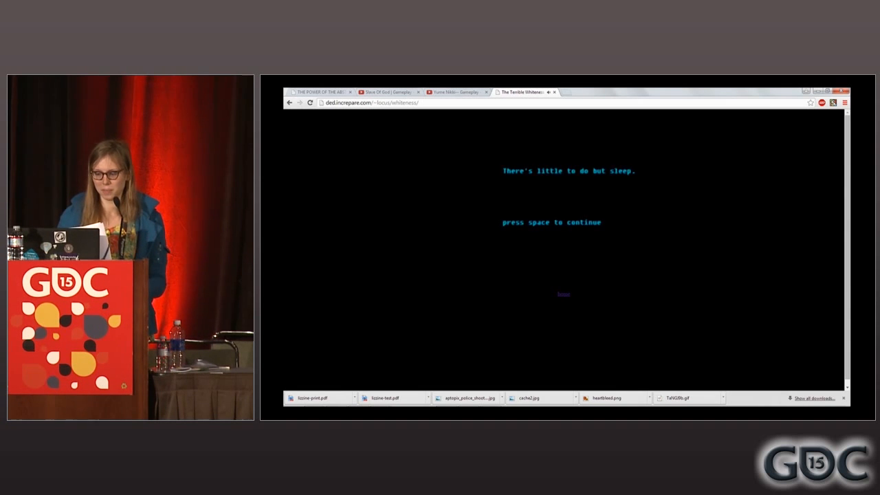
pyautogui.press('space')
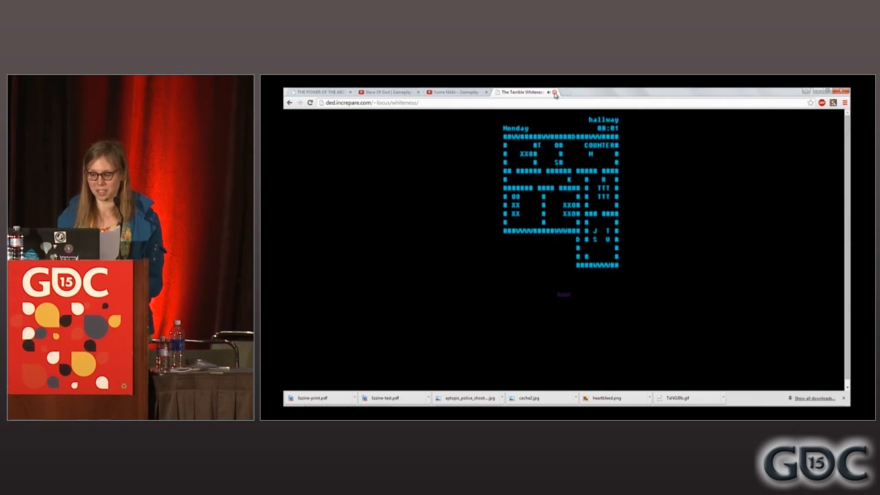
# Step: Return to the slides and scroll down to the neon Slave of God dancing-figures image
pyautogui.click(323, 91)
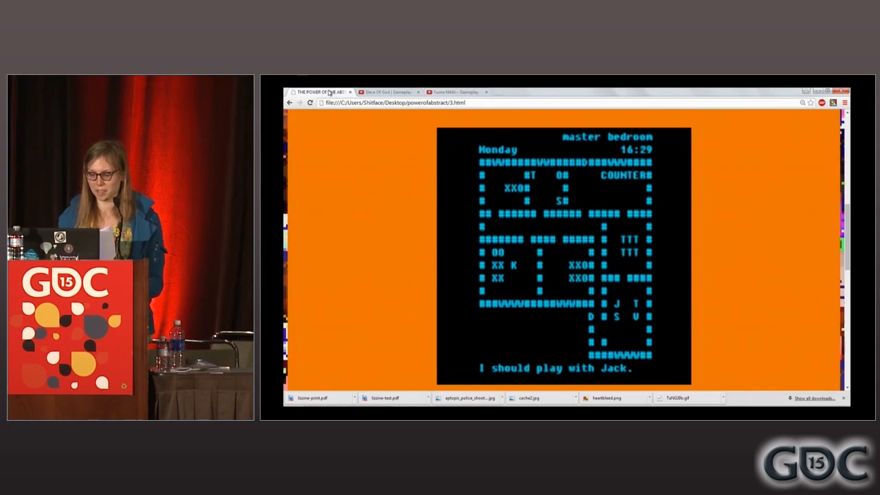
pyautogui.scroll(-3)
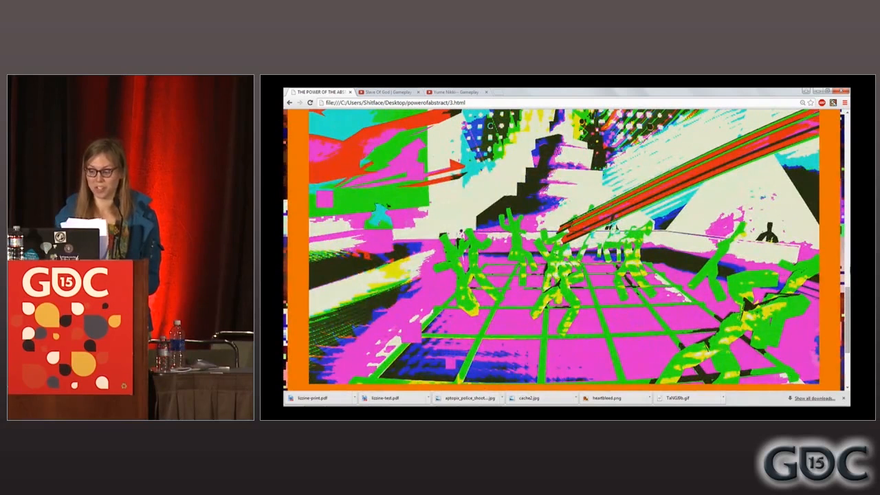
# Step: View the Slave Of God gameplay video tab, then return to the presentation slides
pyautogui.click(385, 92)
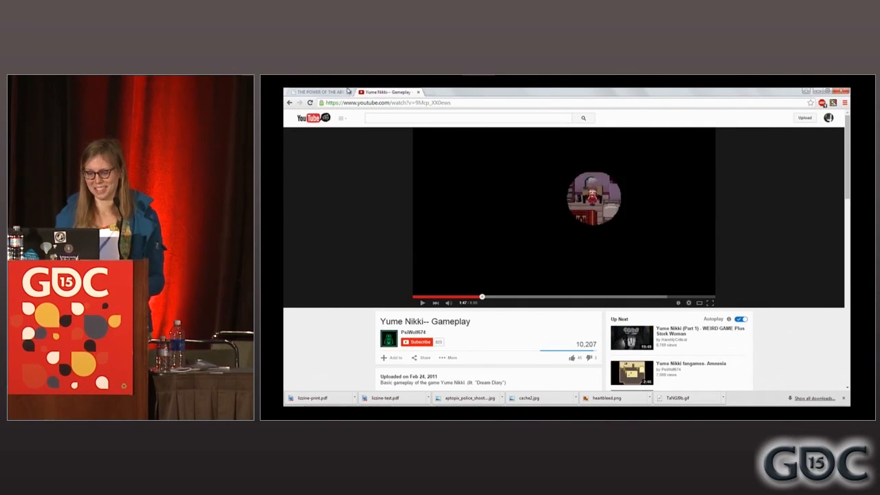
pyautogui.click(320, 92)
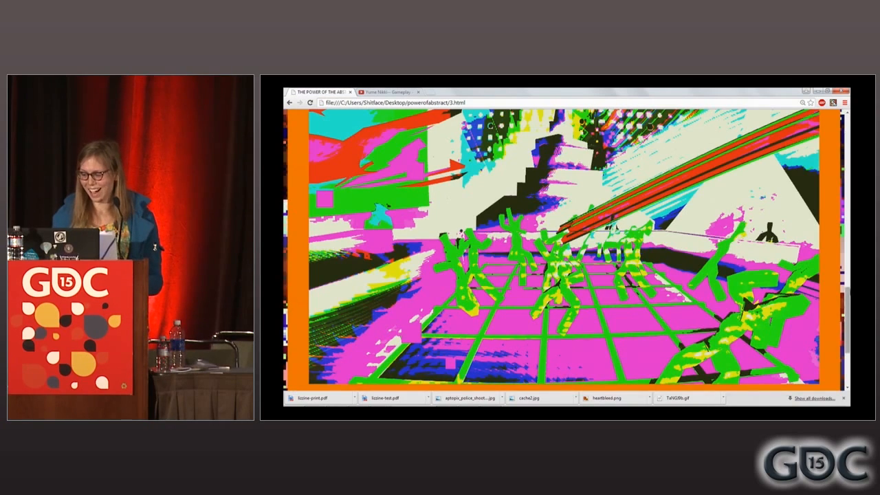
# Step: Scroll past the neon image to the notes praising Stephen Lavelle's design
pyautogui.scroll(-3)
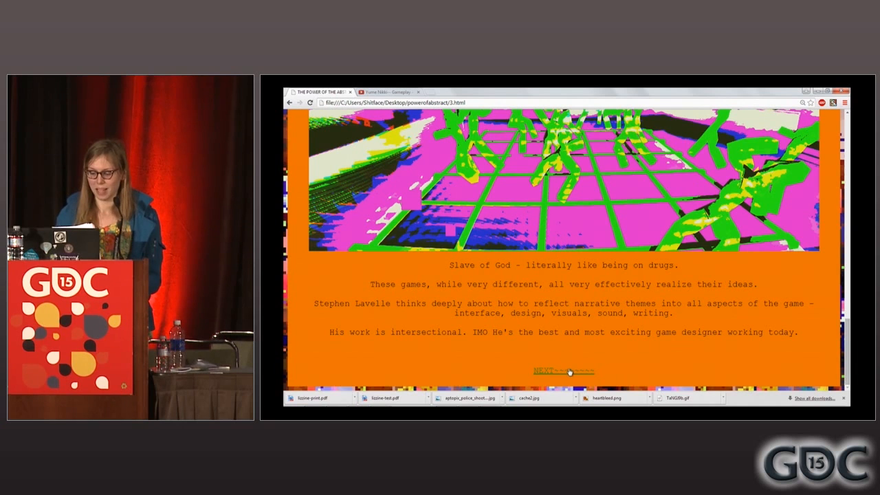
pyautogui.click(561, 371)
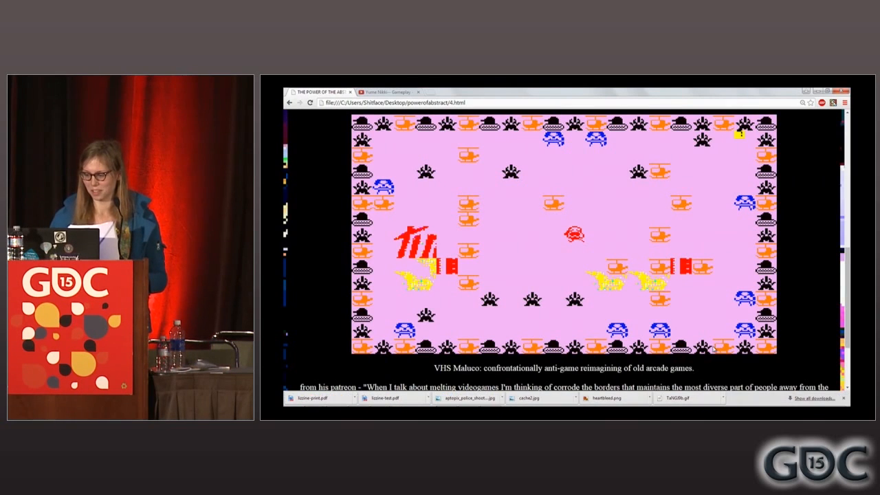
# Step: Scroll through the VHS Maluco slide text, then follow NEXT to the abstraction slide
pyautogui.scroll(-3)
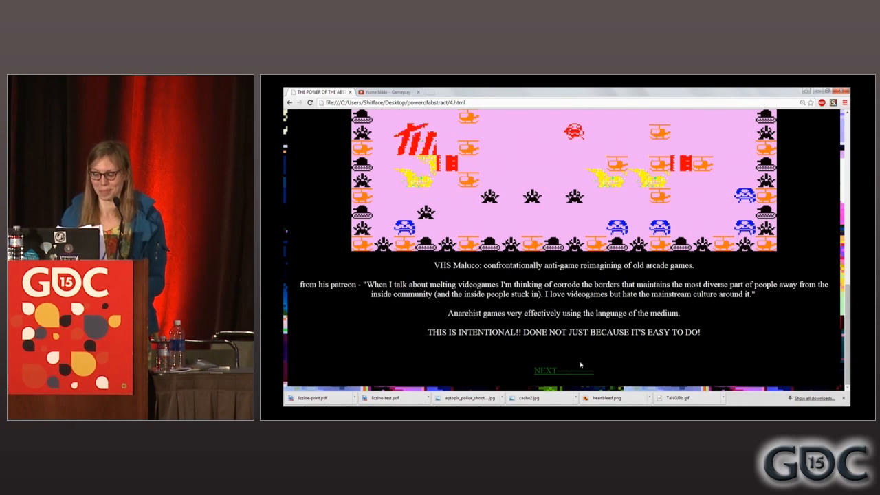
pyautogui.click(545, 369)
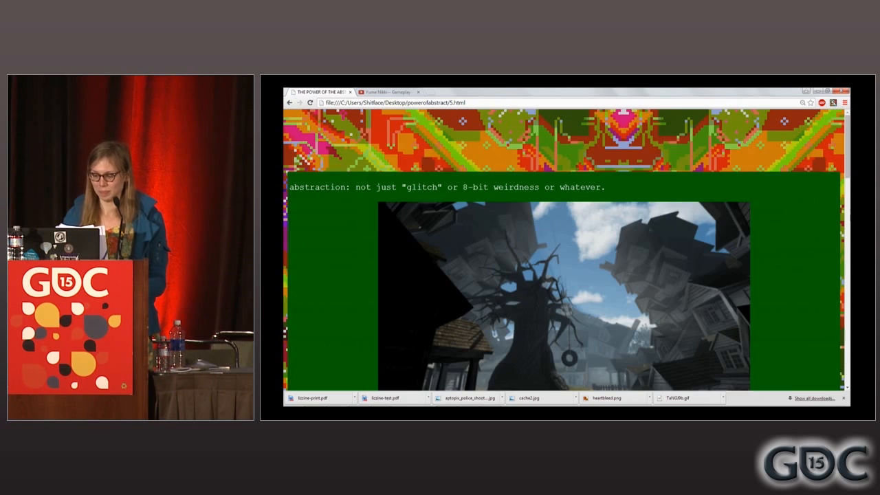
# Step: Scroll past the 'abstraction: not just glitch' heading to the horror caption and giant-face image
pyautogui.scroll(-3)
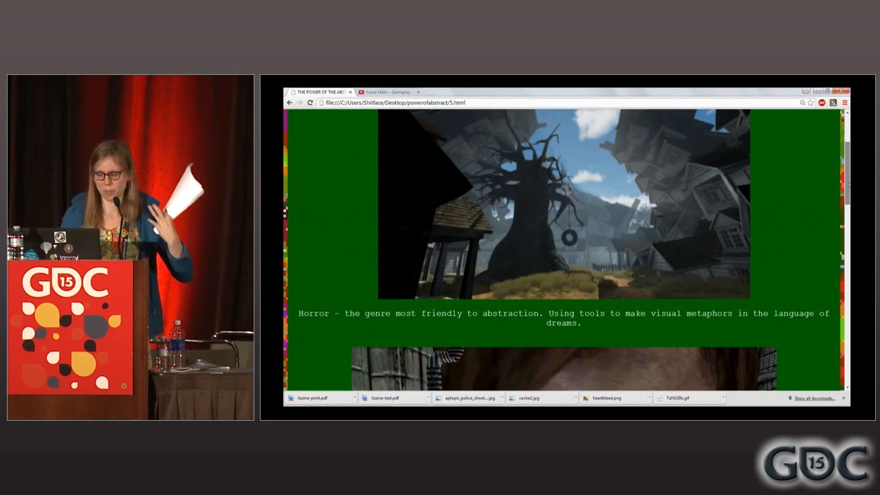
pyautogui.scroll(-3)
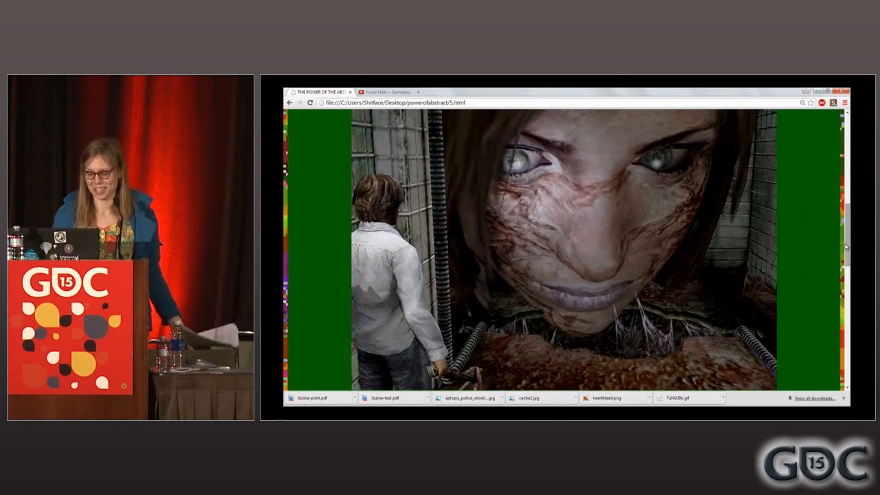
# Step: Toggle fullscreen with F11, then switch to the Yume Nikki gameplay video tab
pyautogui.press('f11')
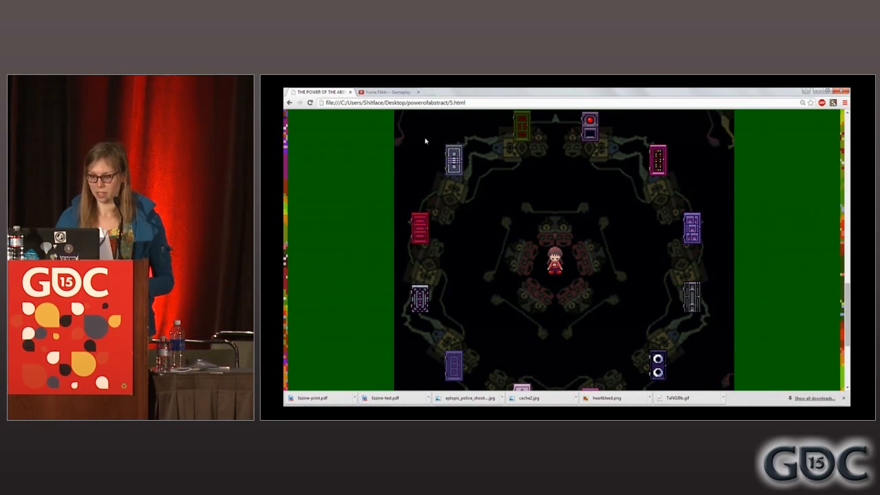
pyautogui.click(388, 91)
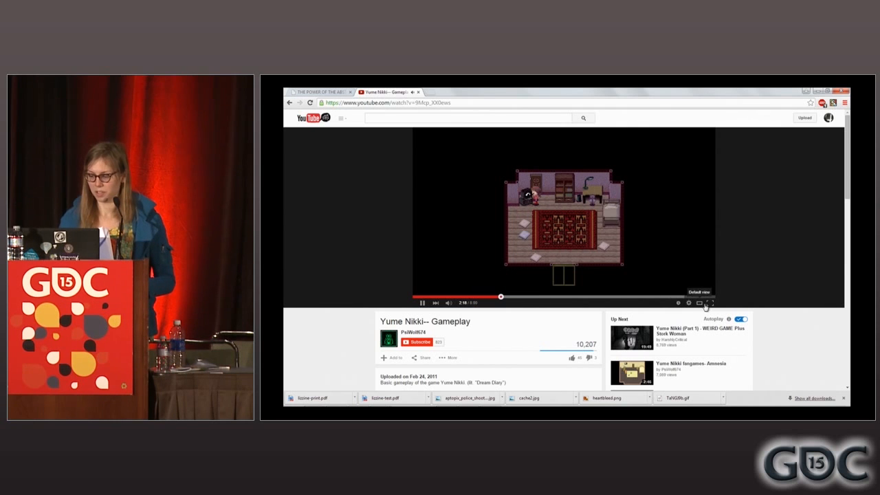
# Step: Play the Yume Nikki gameplay video, then switch back to the talk slides
pyautogui.click(713, 303)
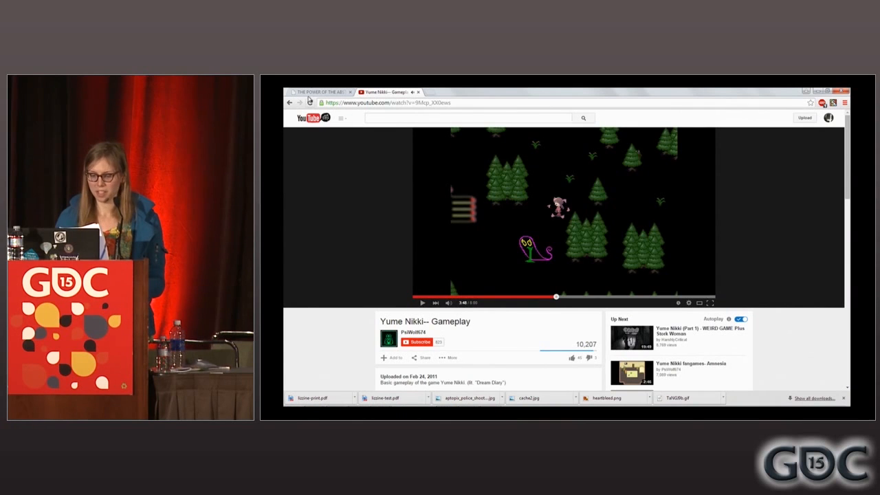
pyautogui.click(323, 91)
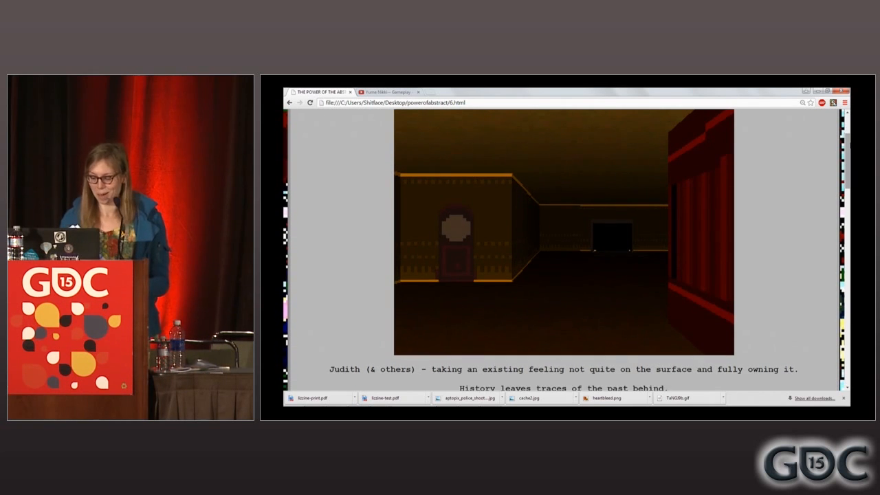
pyautogui.press('f11')
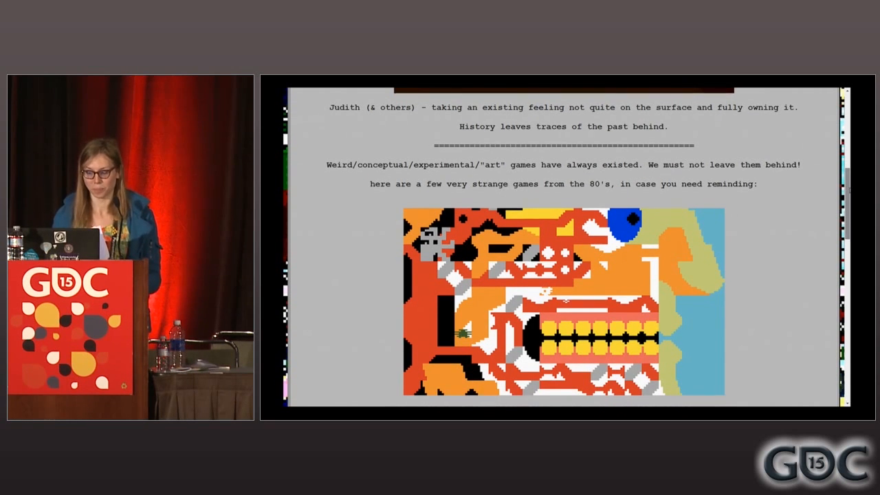
# Step: Scroll past the Microsurgeon caption to The Incubator image captioned Deus Ex Machina
pyautogui.scroll(-3)
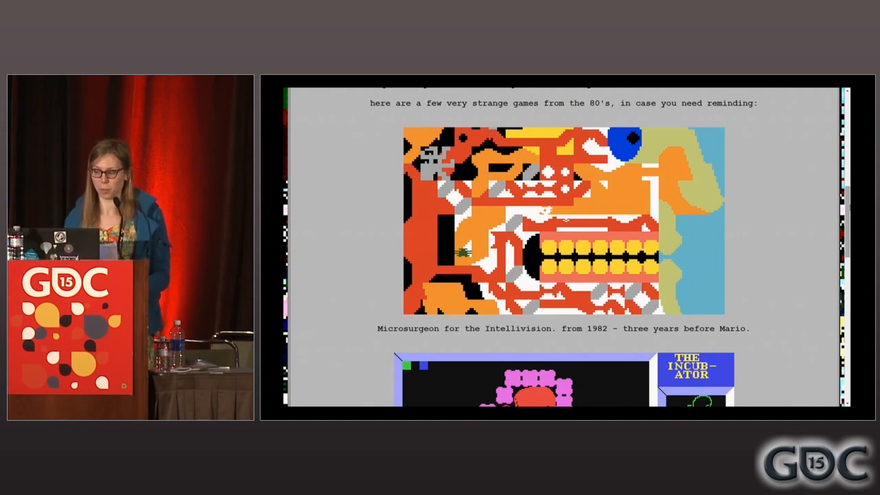
pyautogui.scroll(-3)
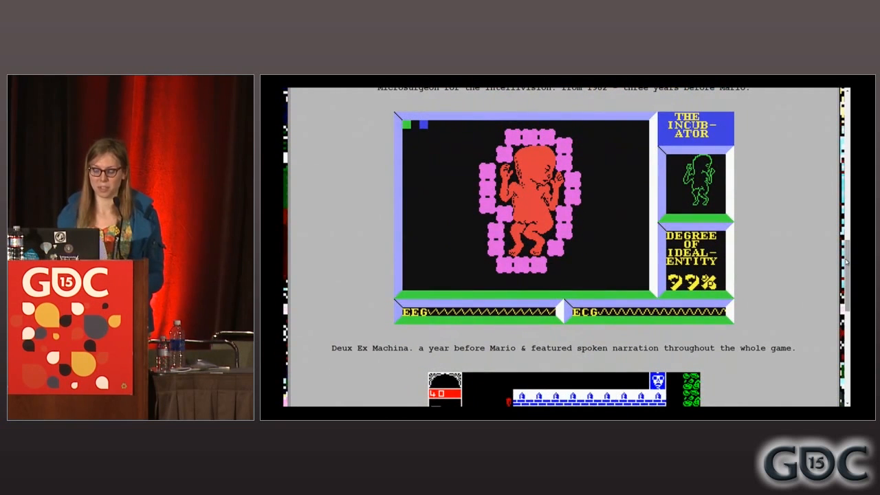